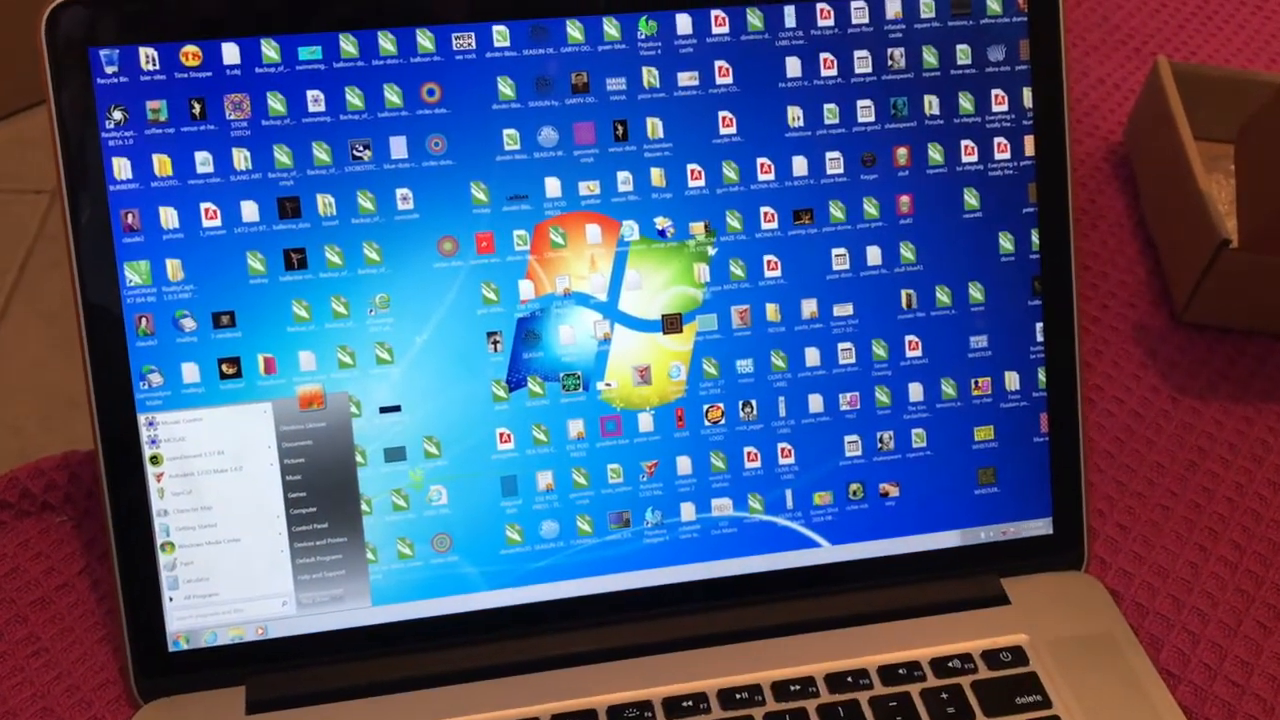
# - Open Control Panel, glance at Devices and Printers, then go to System and Security
pyautogui.click(310, 521)
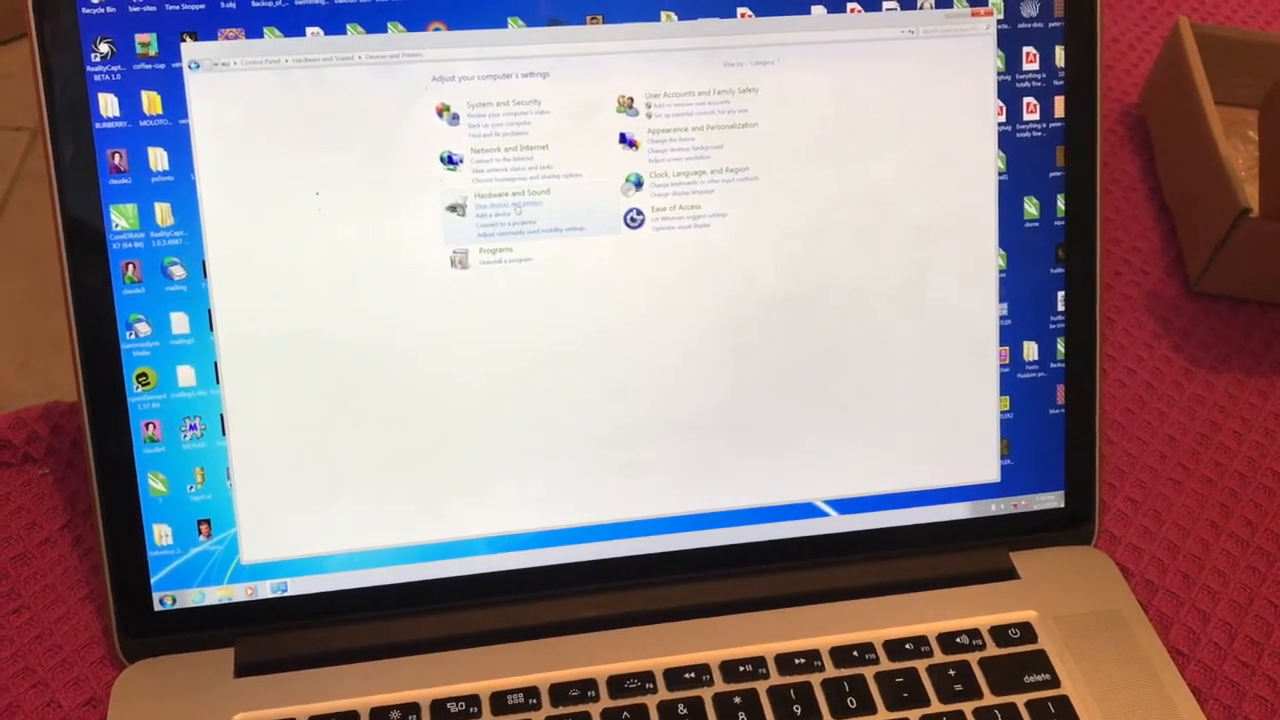
pyautogui.click(505, 203)
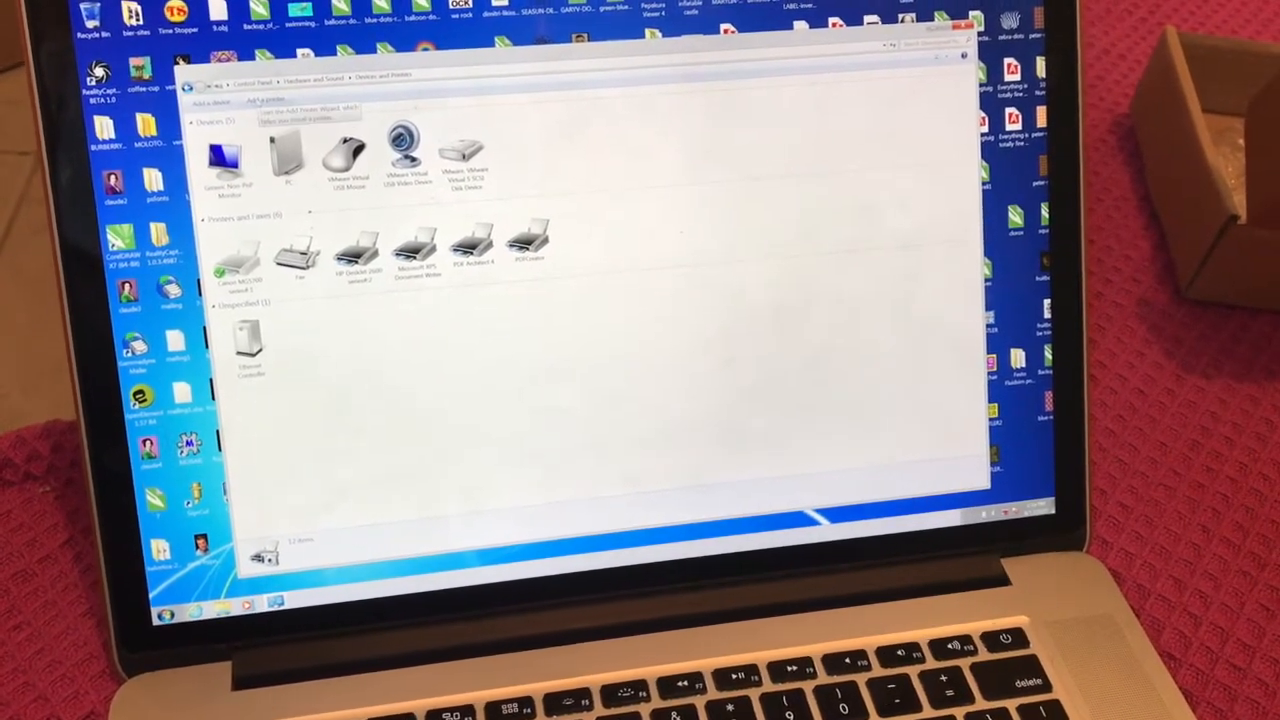
pyautogui.click(254, 82)
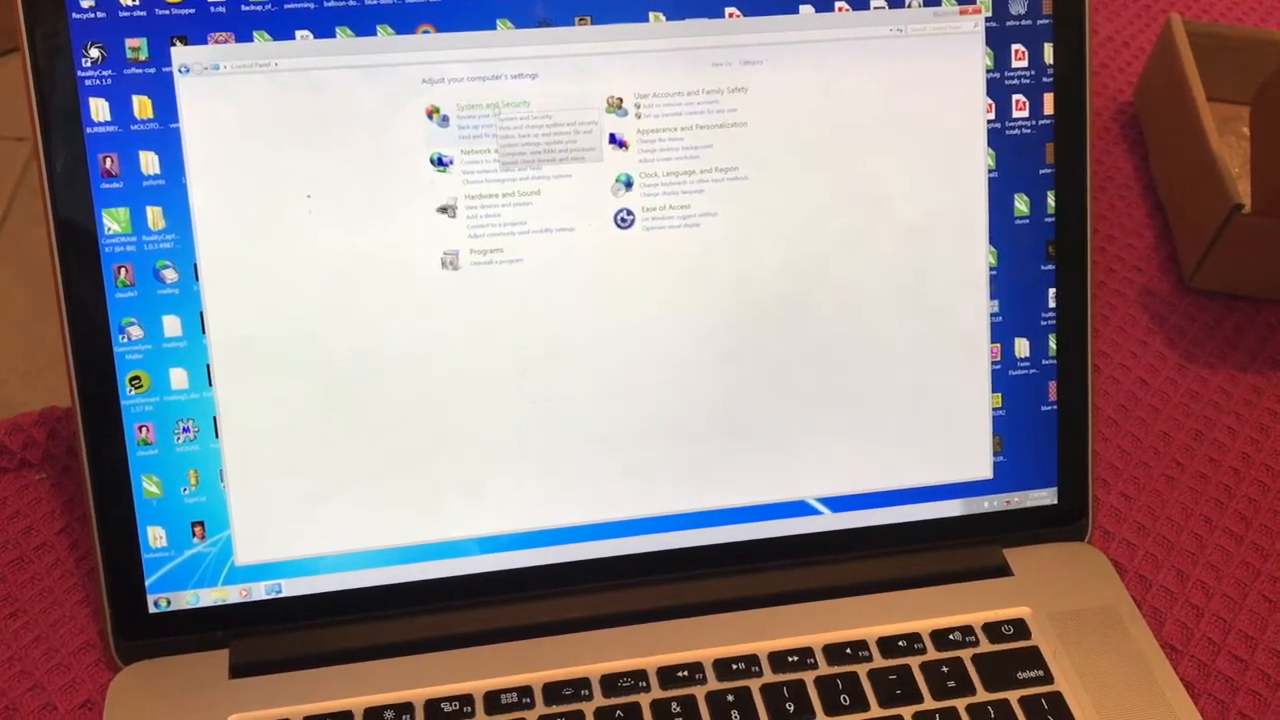
pyautogui.click(490, 105)
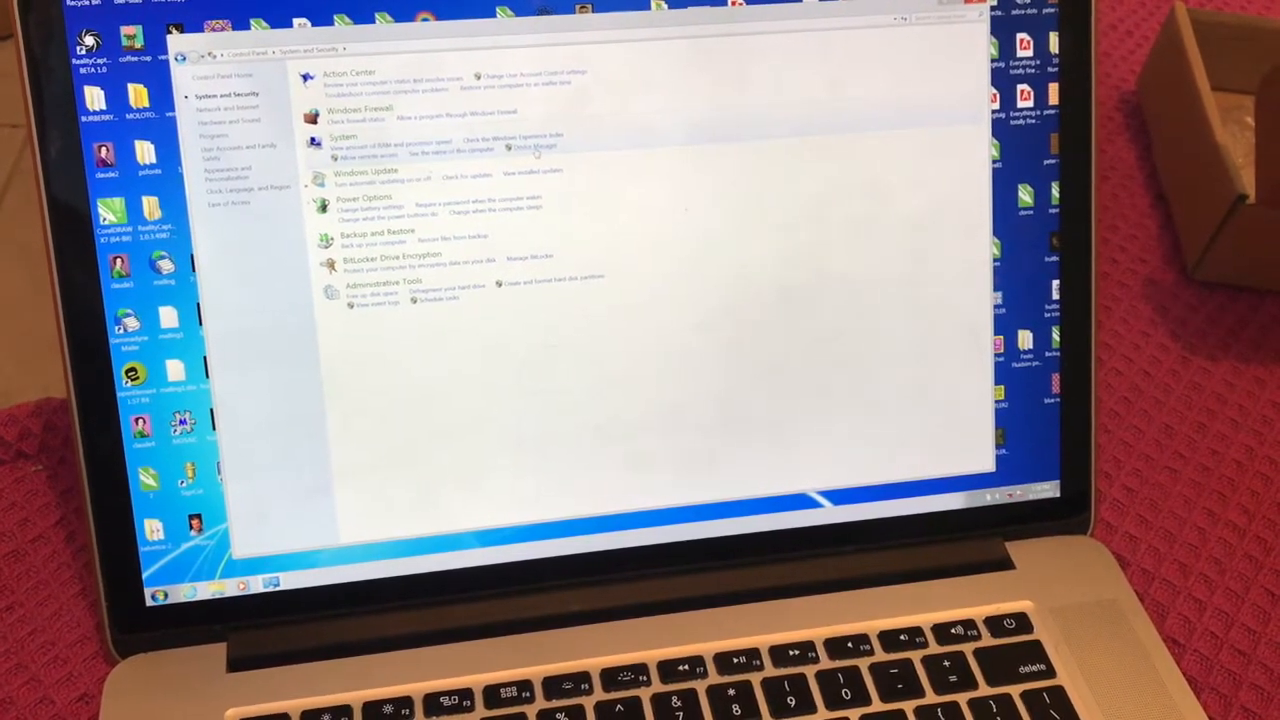
# - Open Device Manager and expand Ports (COM & LPT) and Universal Serial Bus controllers
pyautogui.click(533, 146)
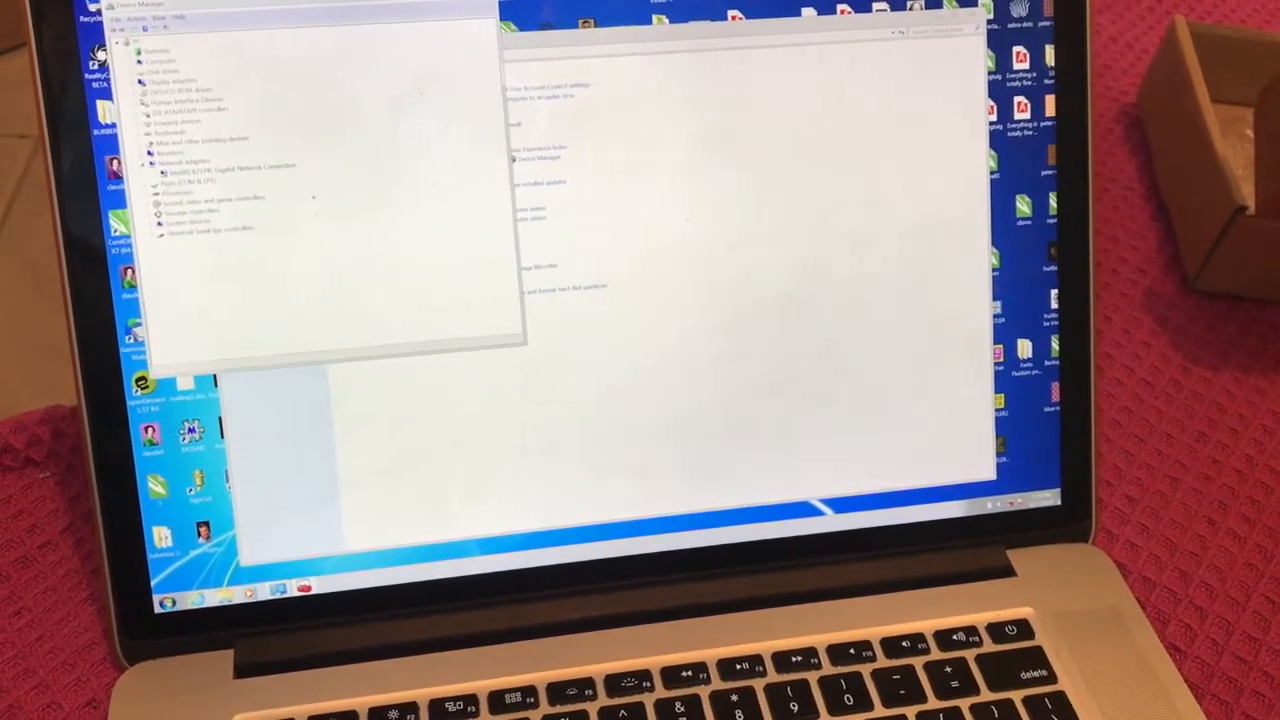
pyautogui.click(156, 180)
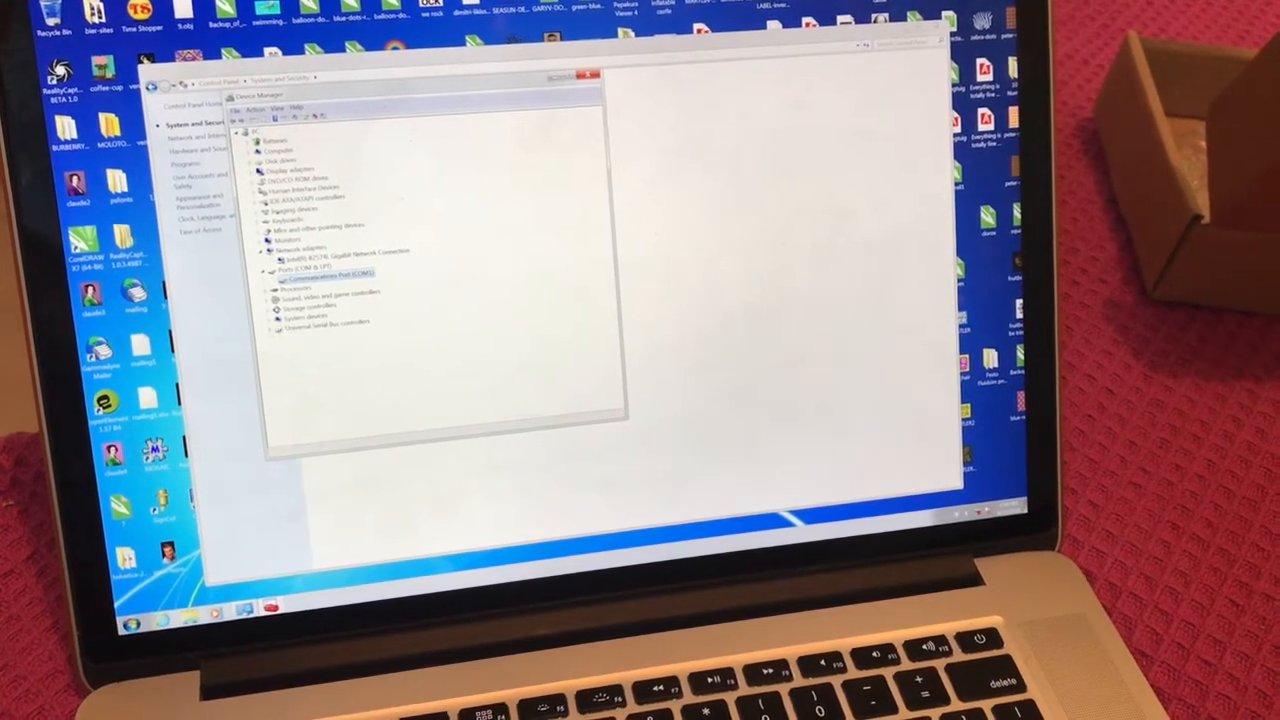
pyautogui.click(266, 320)
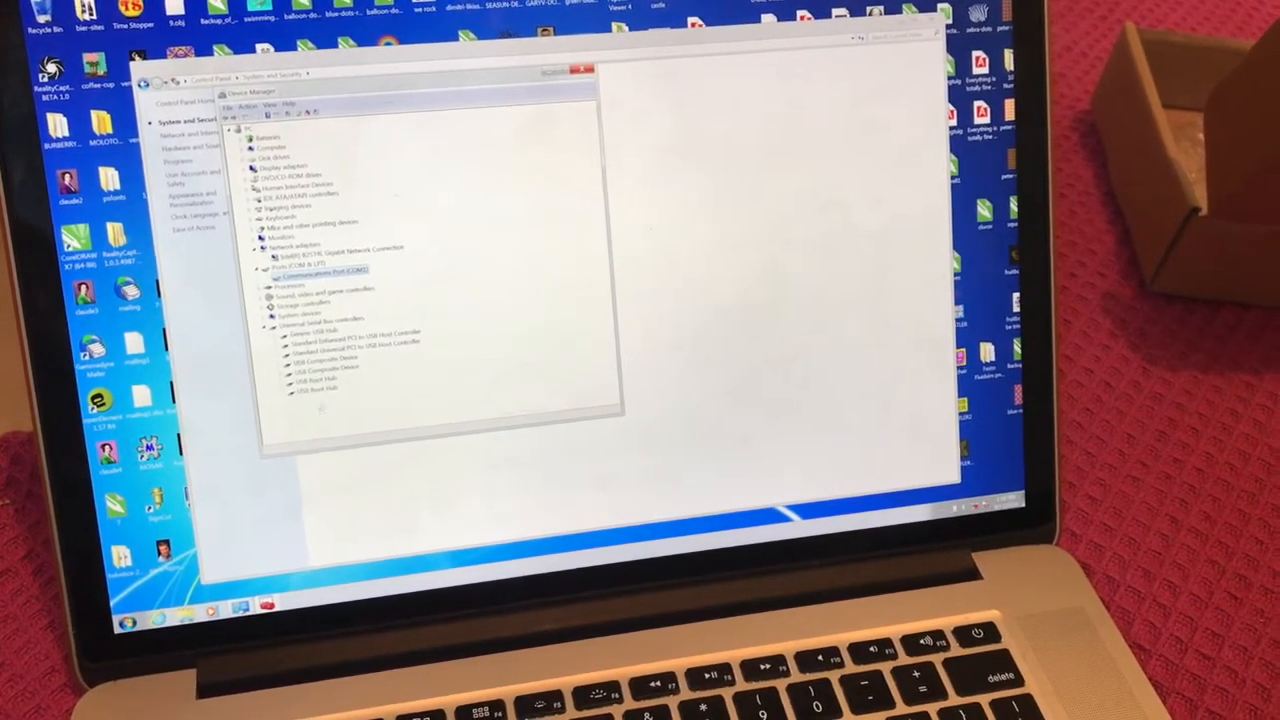